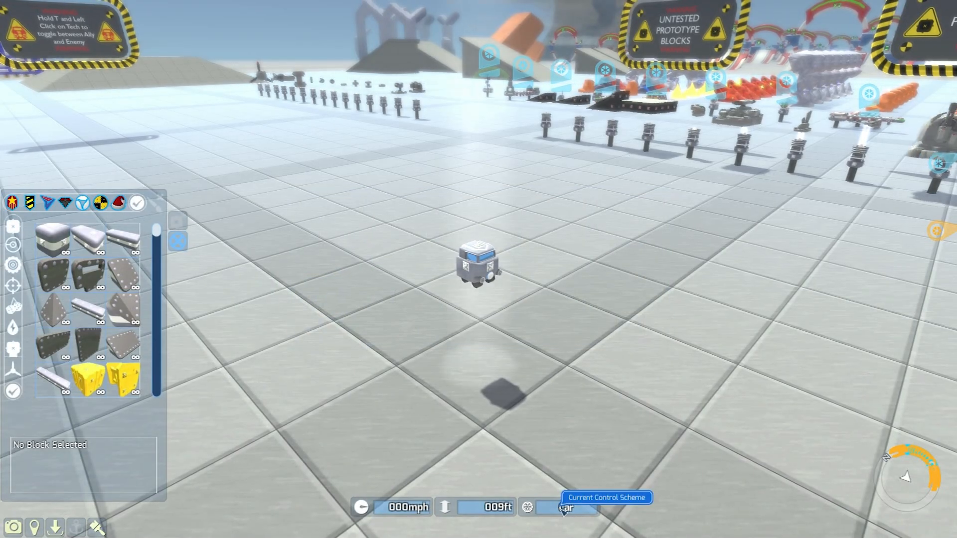
Rebind the Car scheme's turning axis so A turns left, in Tech Control Schemes
click(569, 520)
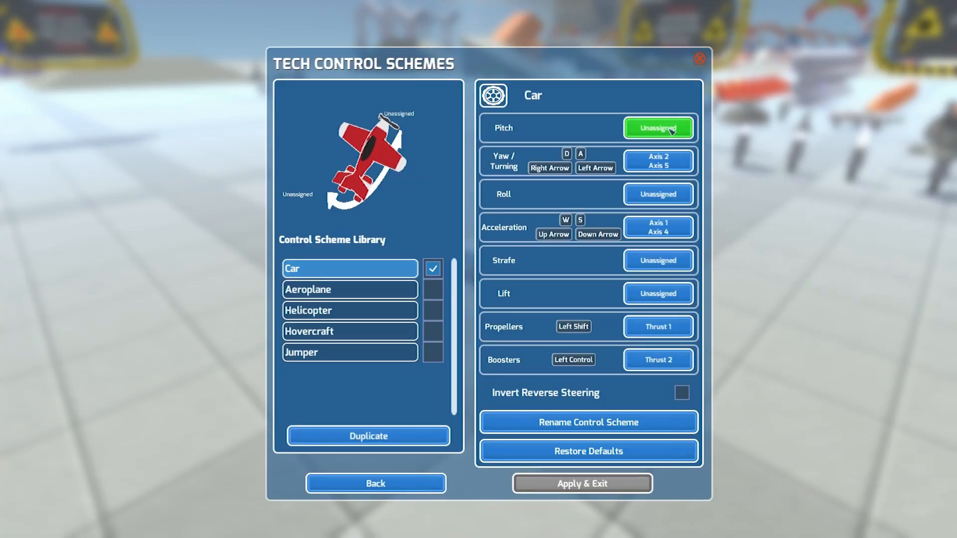
click(658, 128)
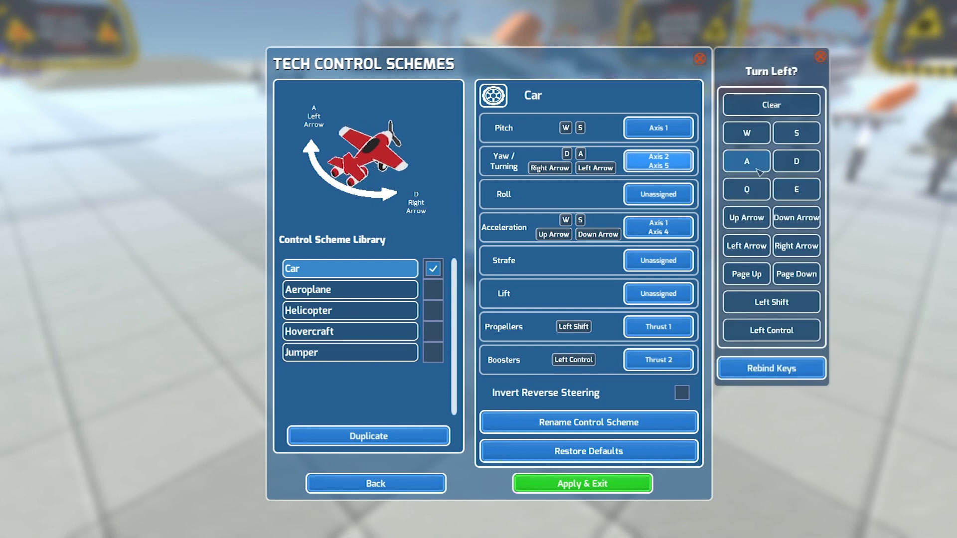
click(582, 483)
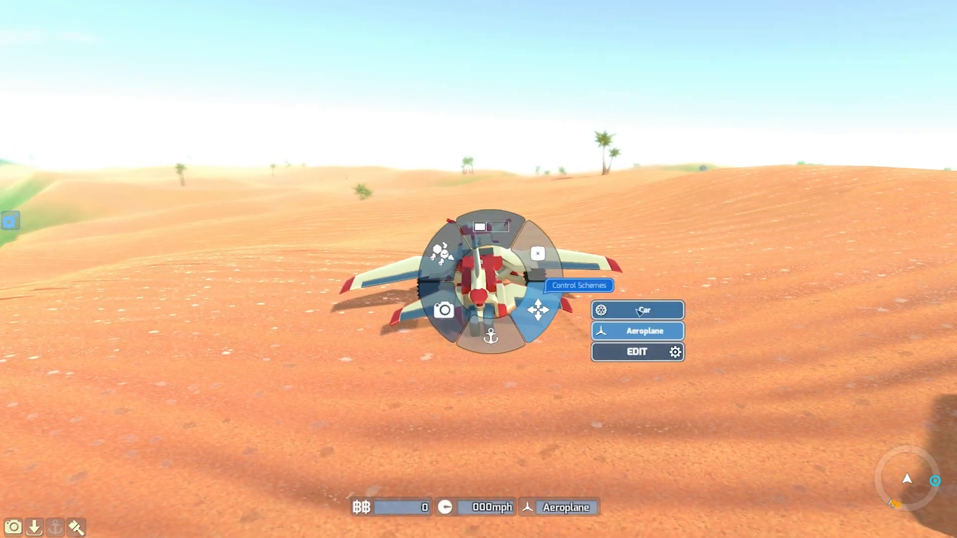
Inspect the Car, Aeroplane and Hovercraft library schemes' bindings, returning to Car
click(638, 310)
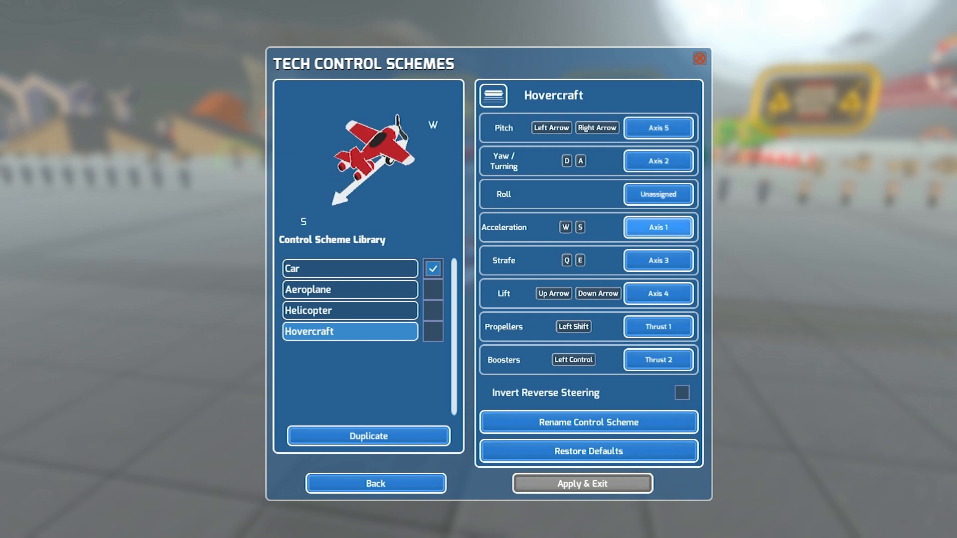
click(582, 484)
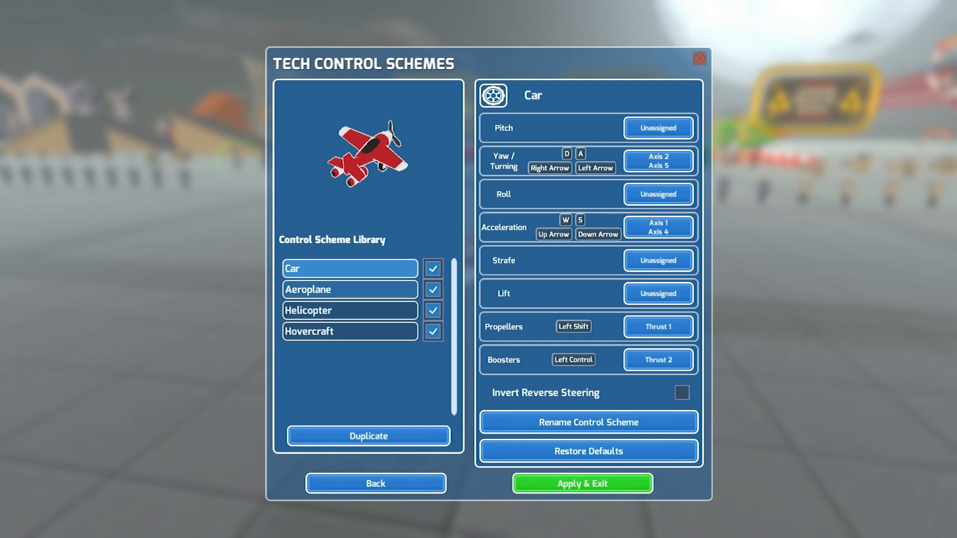
click(350, 289)
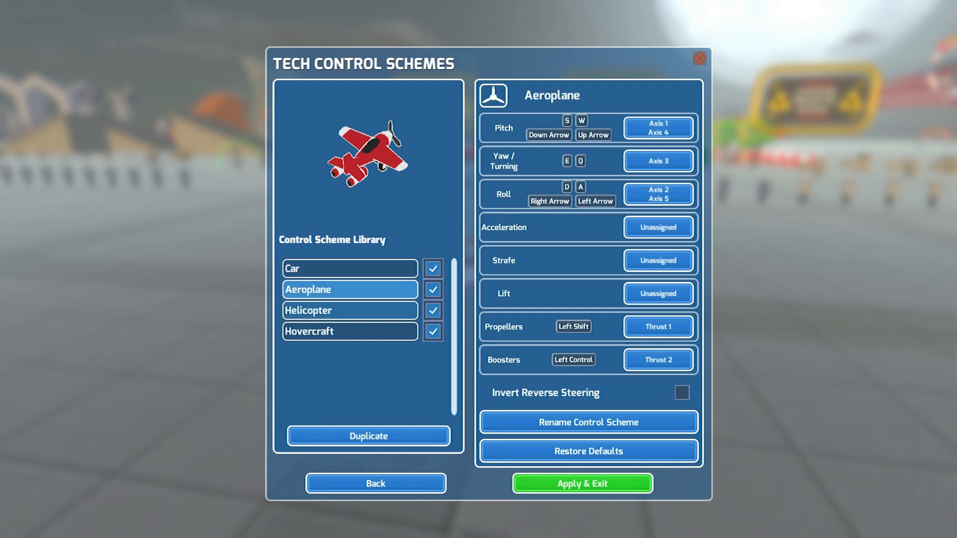
click(348, 332)
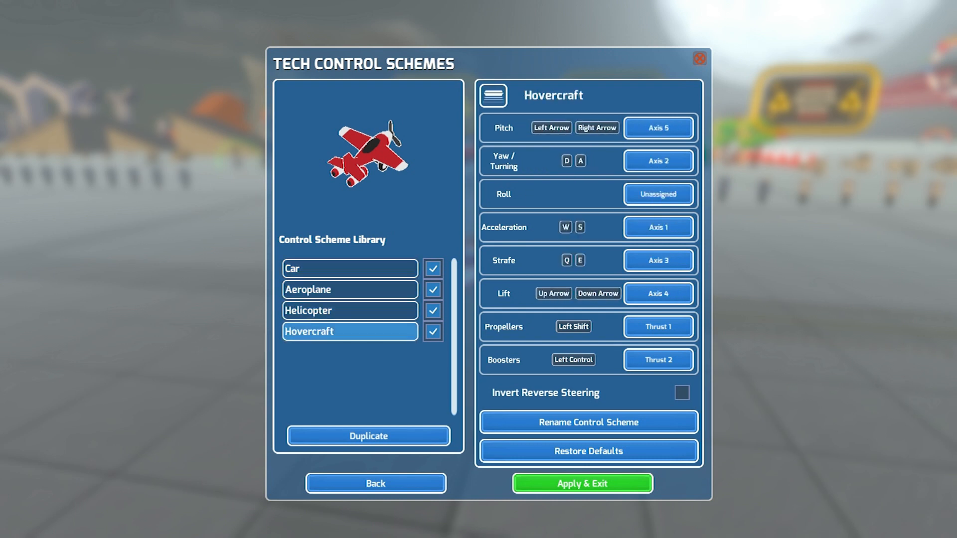
click(349, 268)
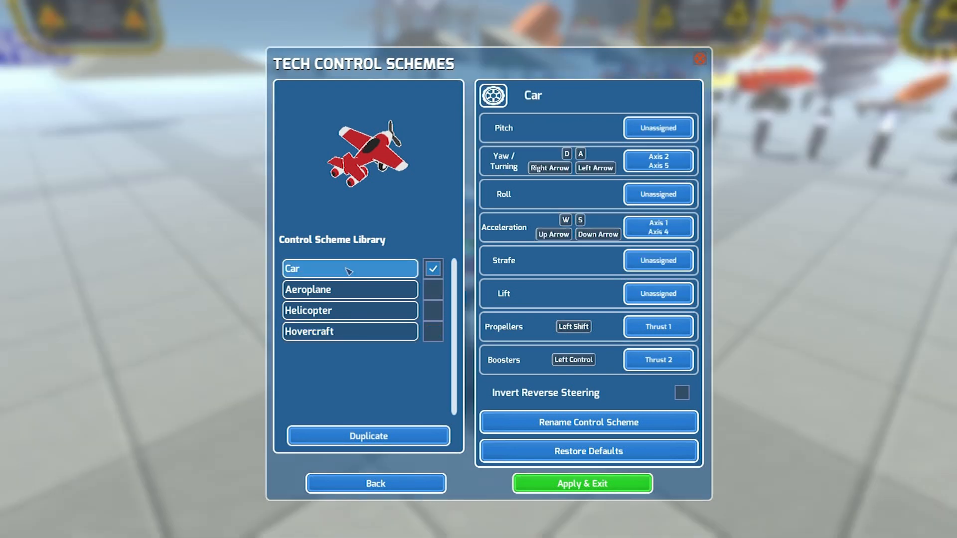
Duplicate the Car scheme as 'Jumper' with lift on Page Up/Page Down and apply it
click(368, 436)
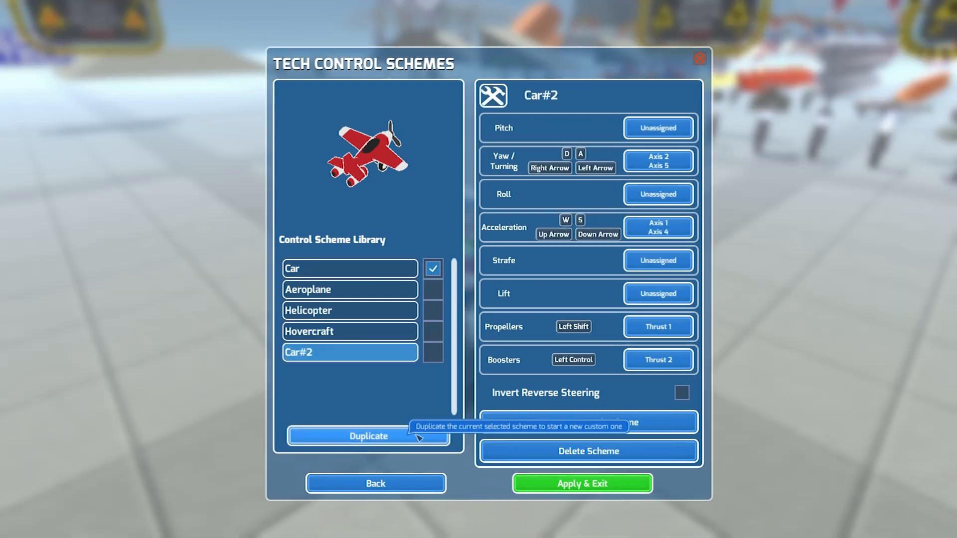
click(589, 423)
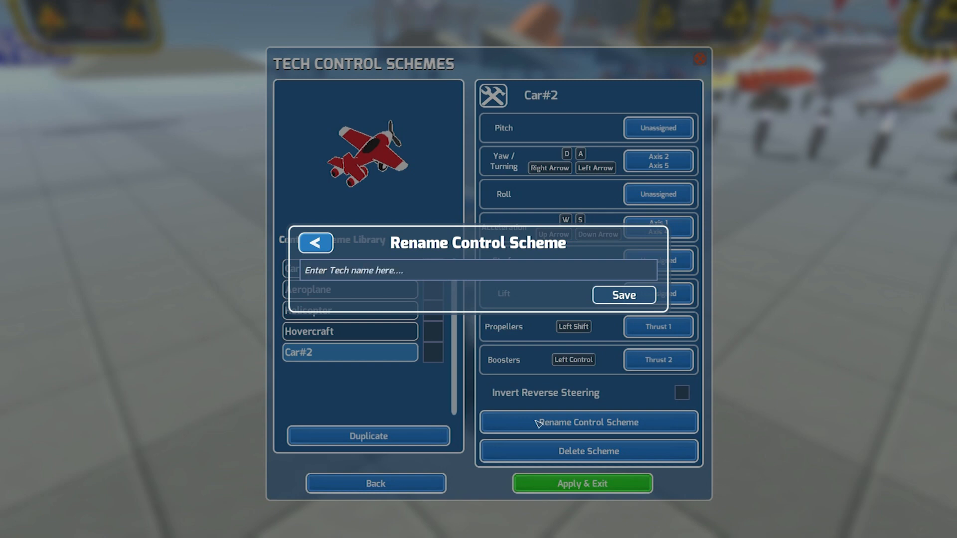
text(Jumper)
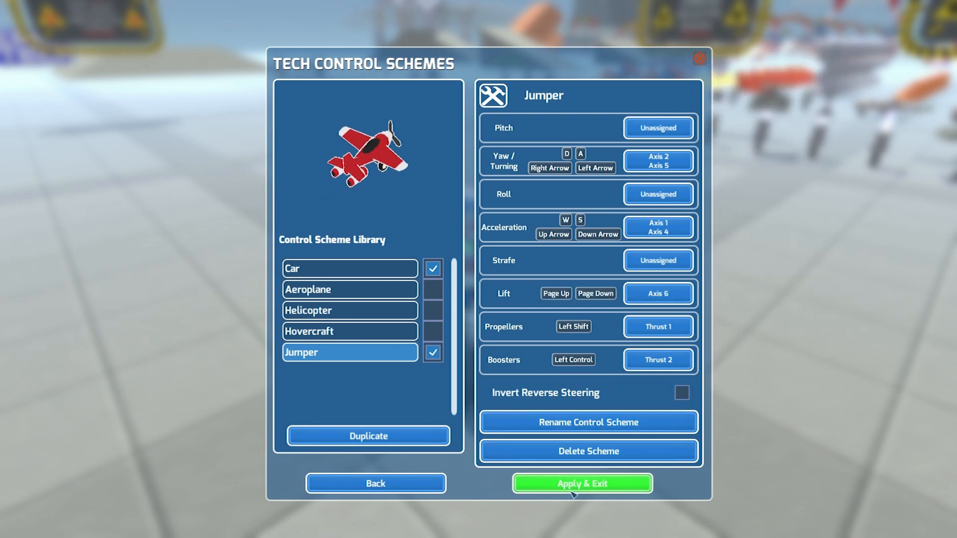
click(582, 483)
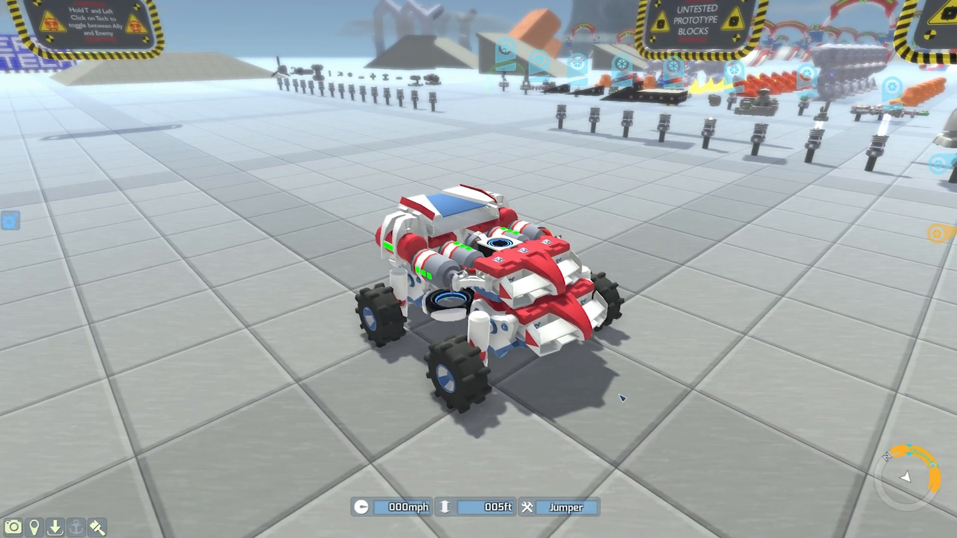
Show the Load Tech panel listing the BF_Orca_04 aircraft under Local
key(w)
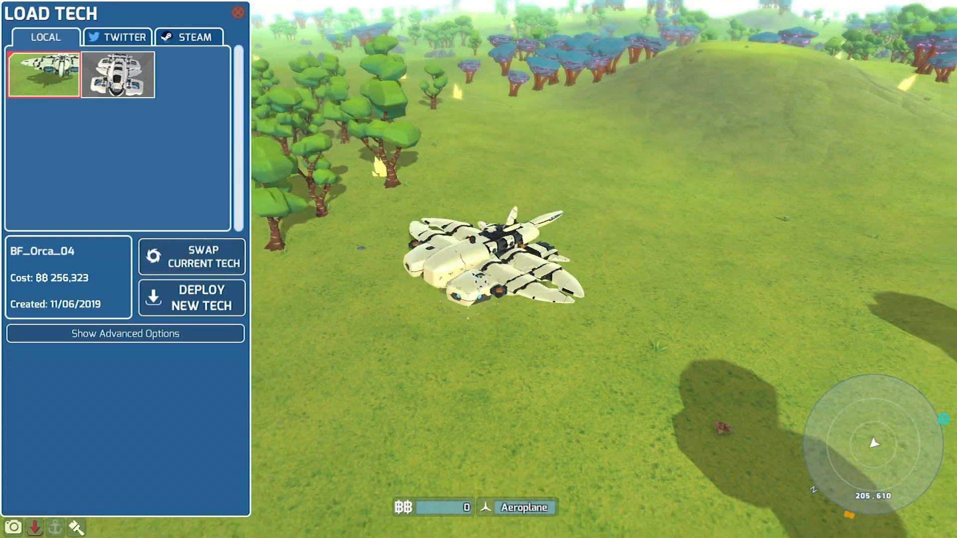
Tick the Aeroplane(IL 28 B) scheme for this tech with boosters on Left Shift and apply
click(235, 13)
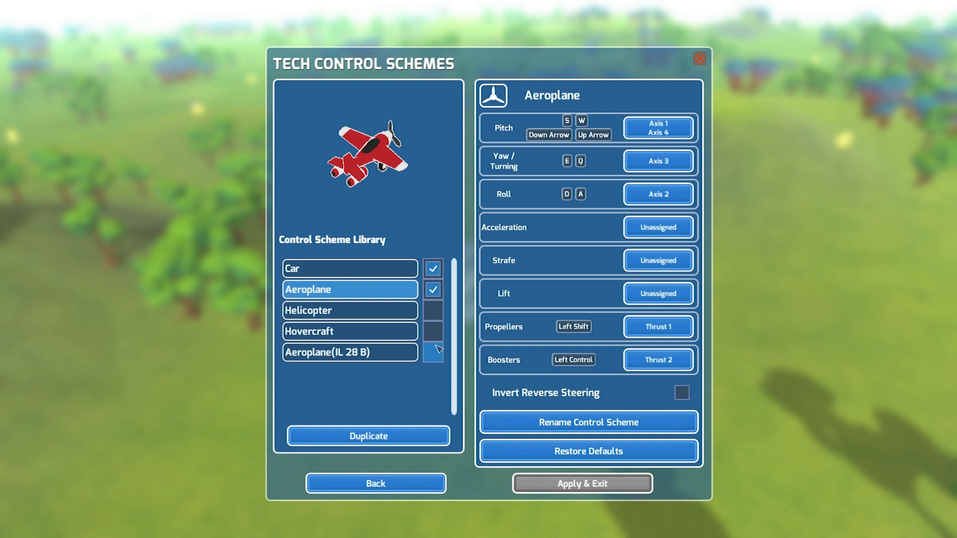
click(349, 353)
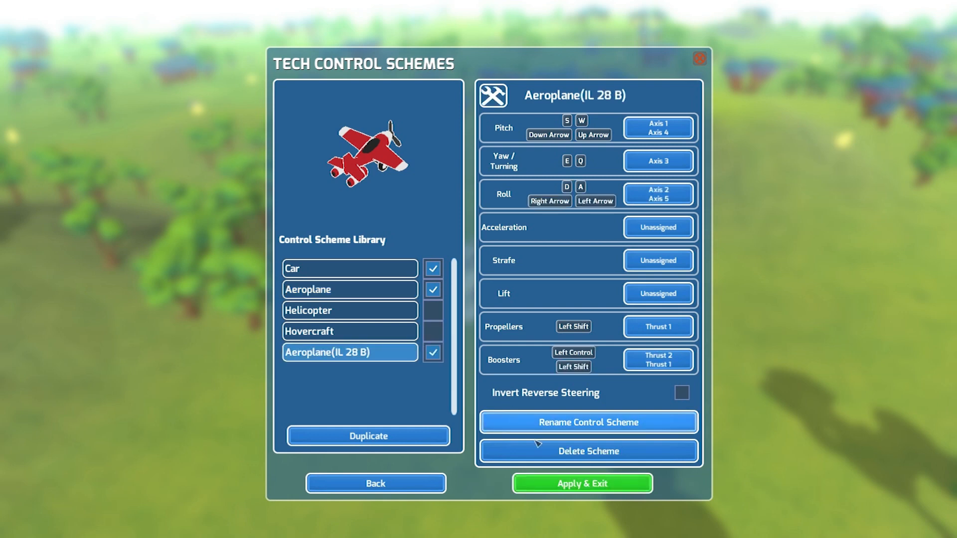
click(582, 483)
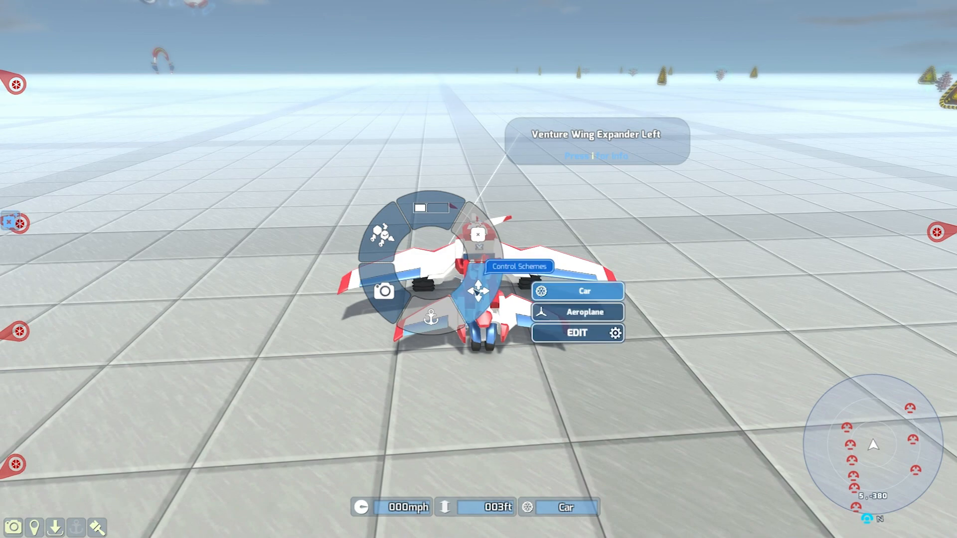
Select Aeroplane(IL 28 B) from the radial menu and fire boosters to fly over the desert
click(580, 312)
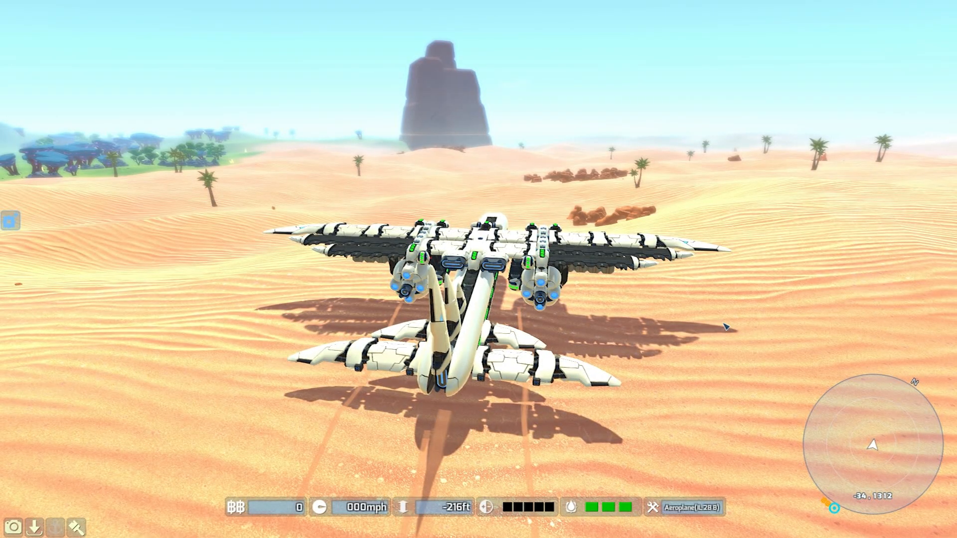
key(W)
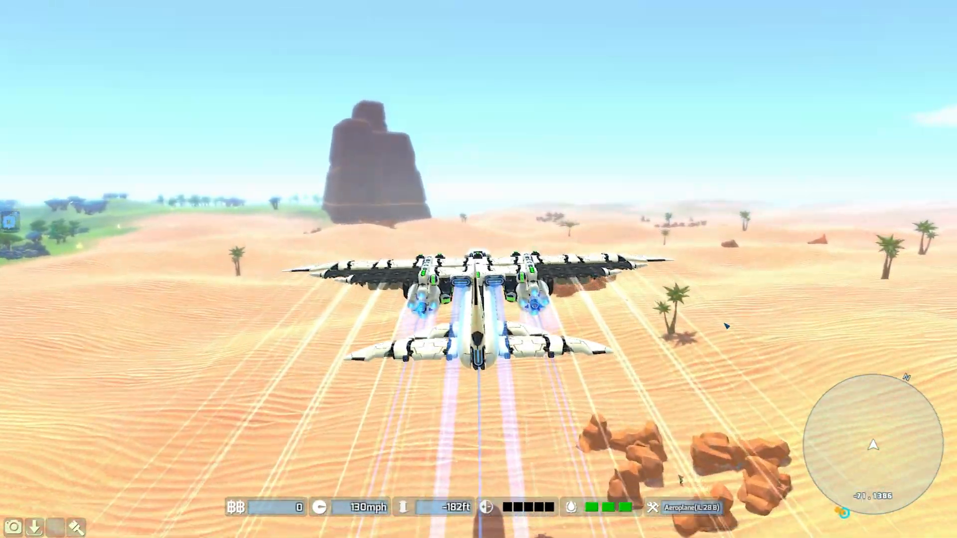